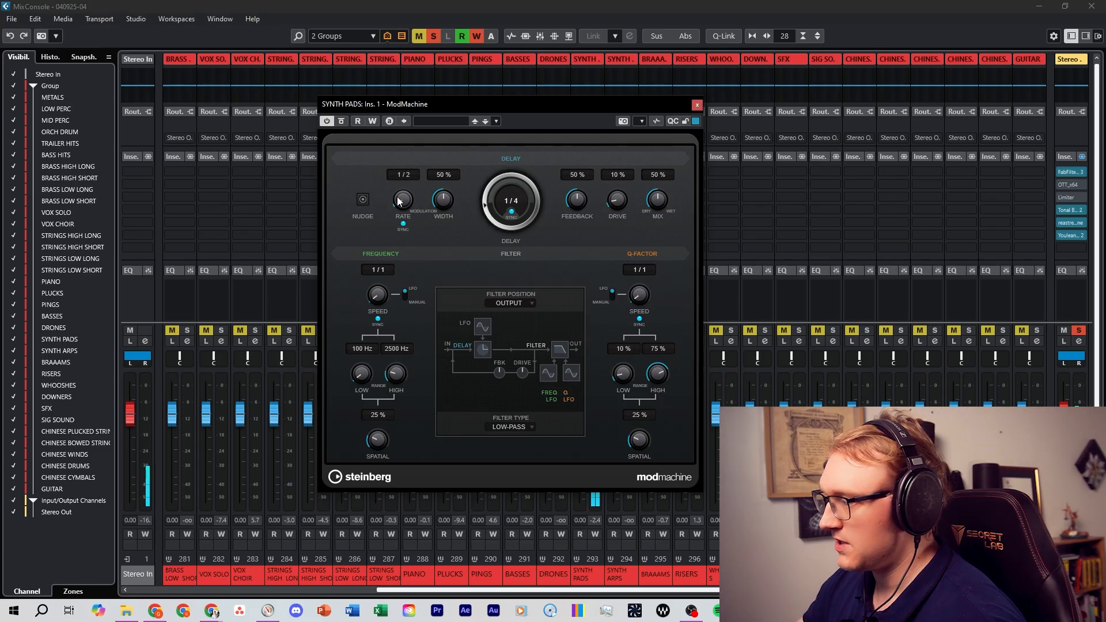
- Dial ModMachine to a 1/32 delay, 22% feedback, 75% drive and a 5373–7488 Hz filter
{"action": "left_click_drag", "start_coordinate": [510, 203], "coordinate": [487, 191]}
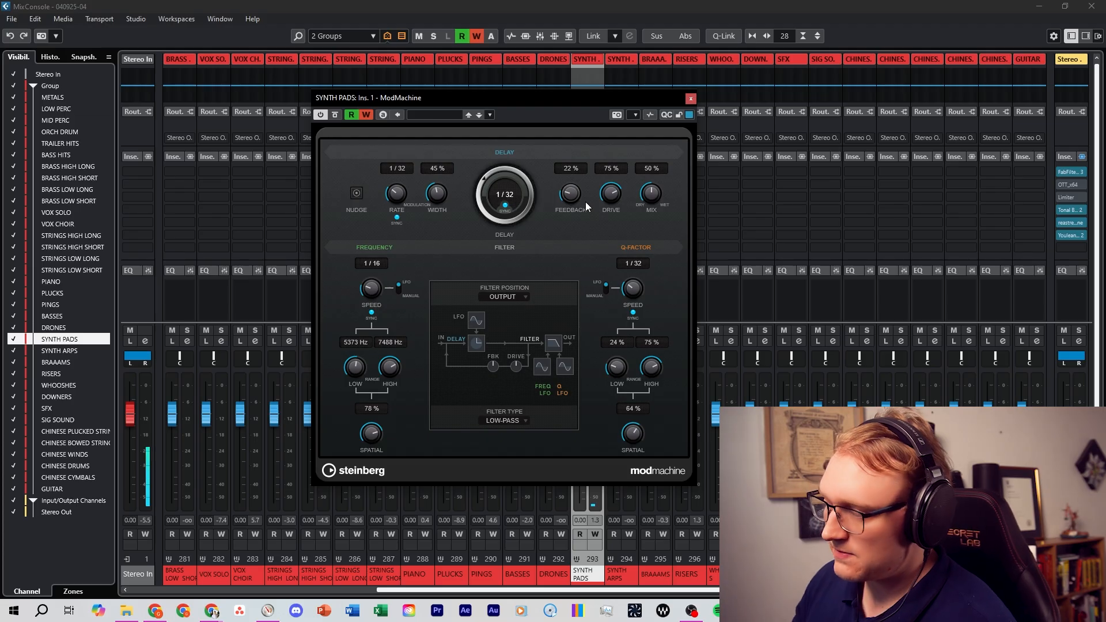
- Write feedback down to 4% and mix up to 89% as Synth Pads automation
{"action": "left_click_drag", "start_coordinate": [569, 194], "coordinate": [586, 185]}
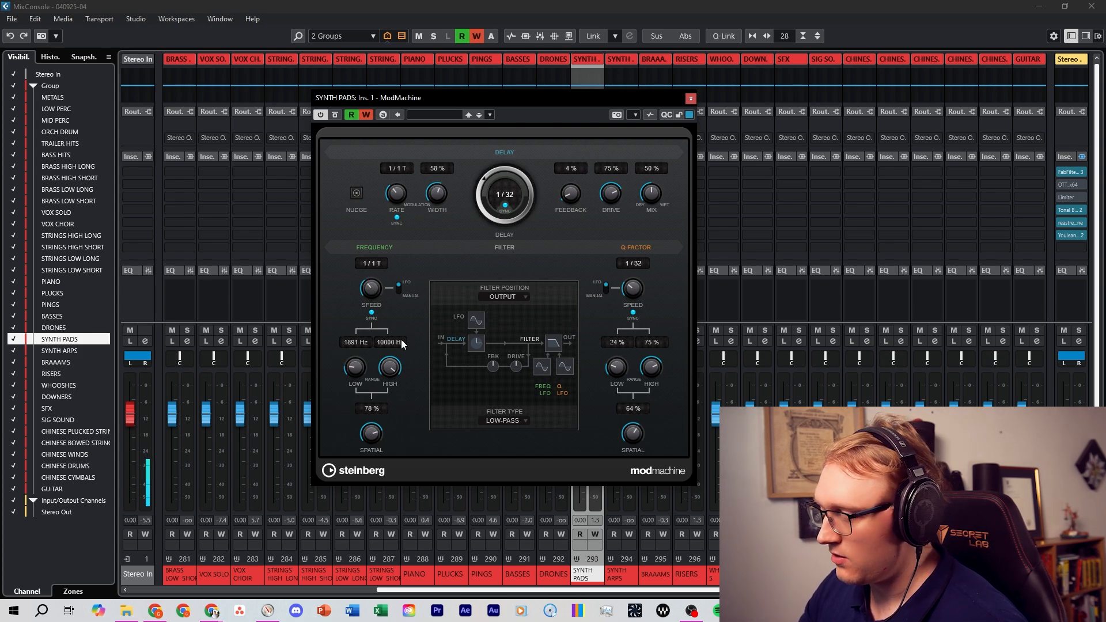
{"action": "left_click_drag", "start_coordinate": [648, 193], "coordinate": [663, 179]}
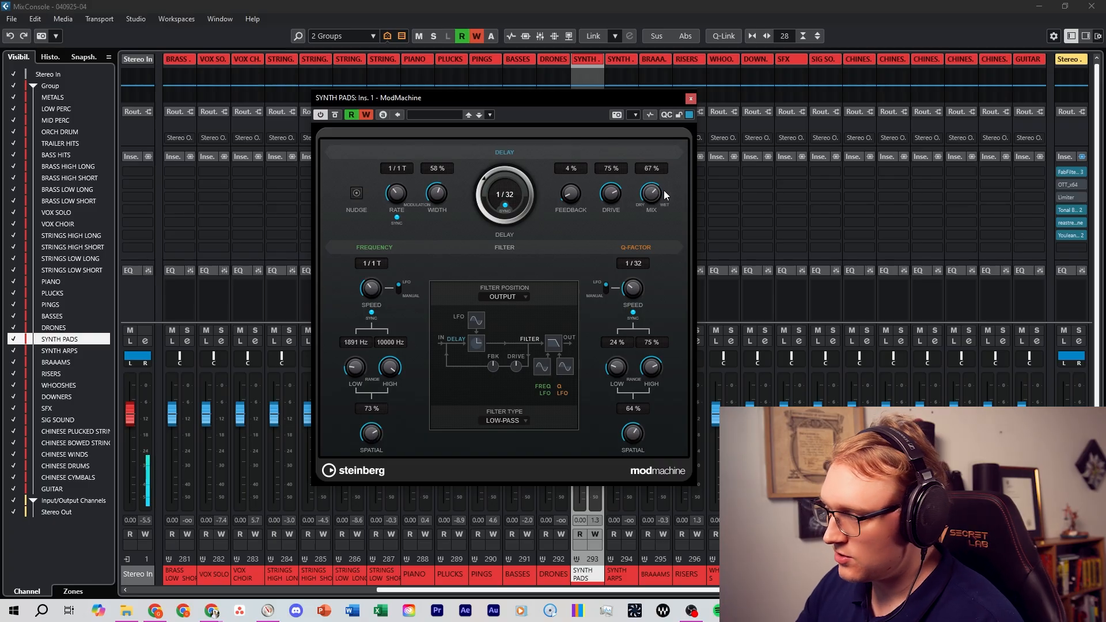
{"action": "left_click_drag", "start_coordinate": [650, 193], "coordinate": [663, 219]}
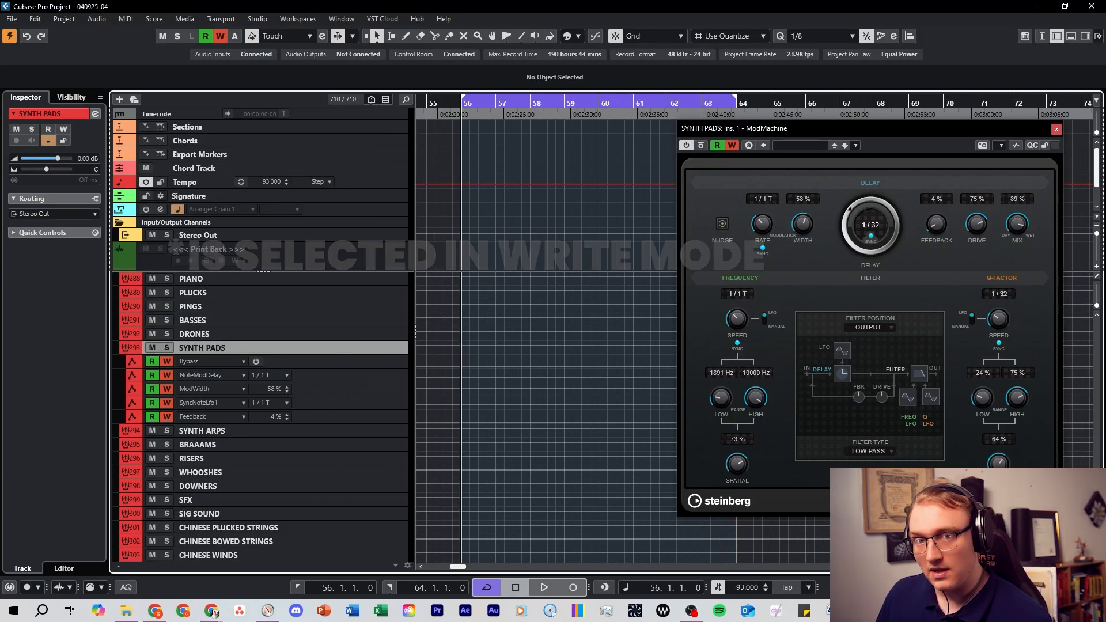
- Write drive, mix, spatial and filter-range lanes, then review the More… parameter list and cancel
{"action": "left_click", "coordinate": [543, 587]}
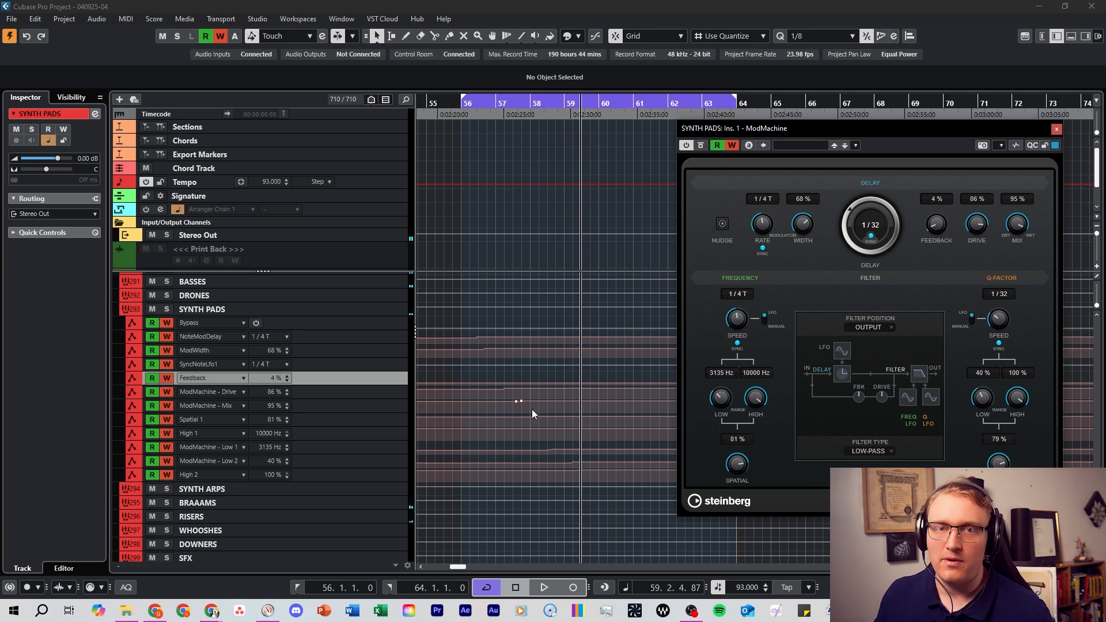
{"action": "scroll", "scroll_direction": "down", "scroll_amount": 3}
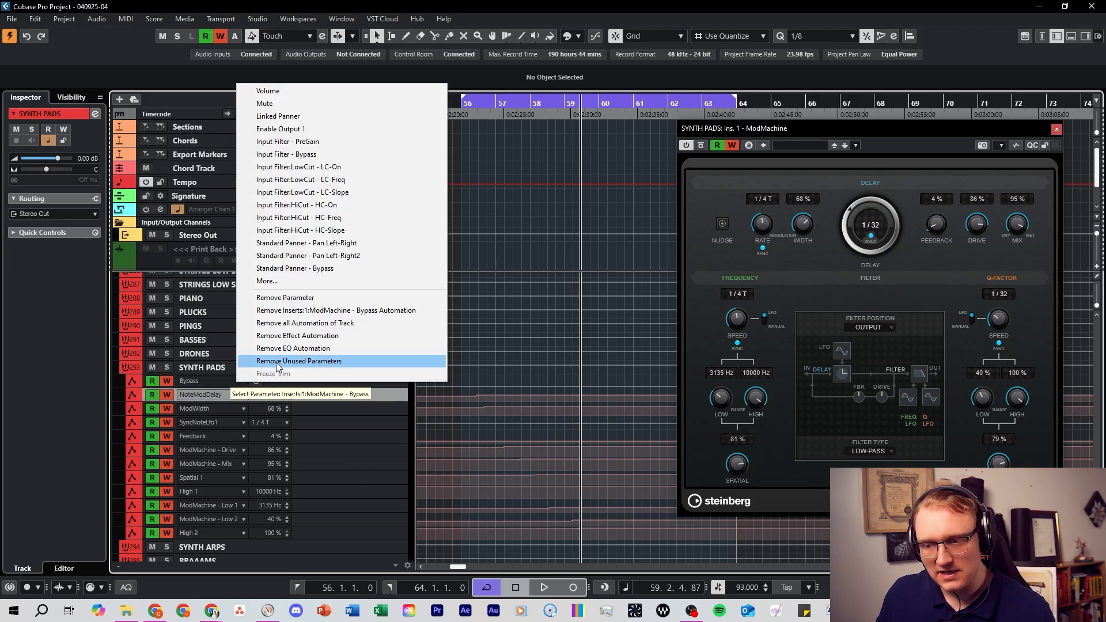
{"action": "left_click", "coordinate": [298, 361]}
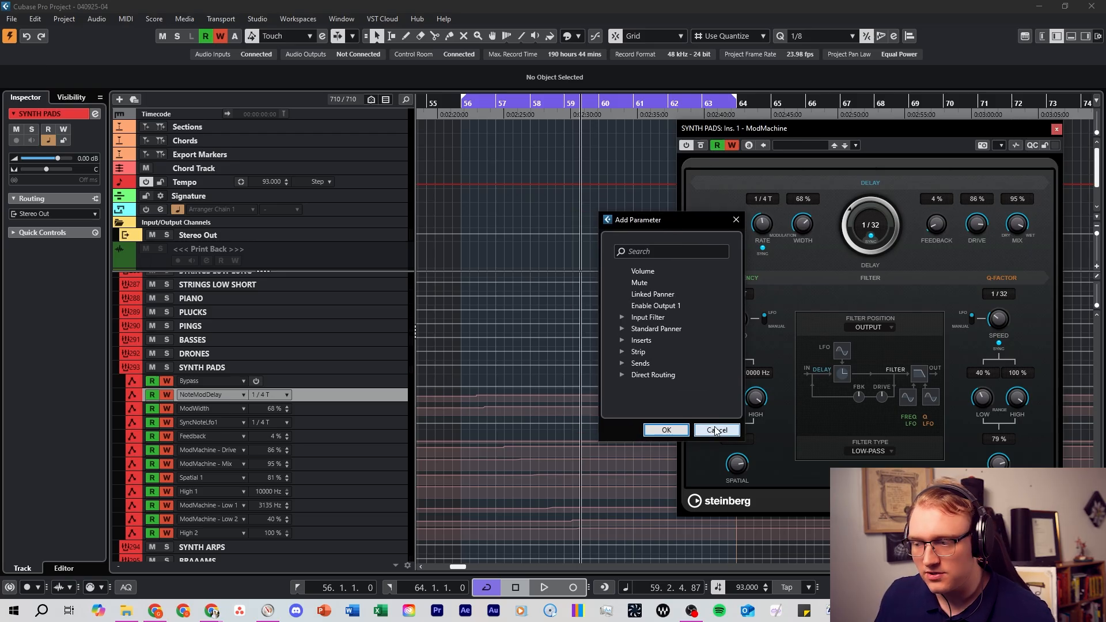
{"action": "left_click", "coordinate": [715, 430]}
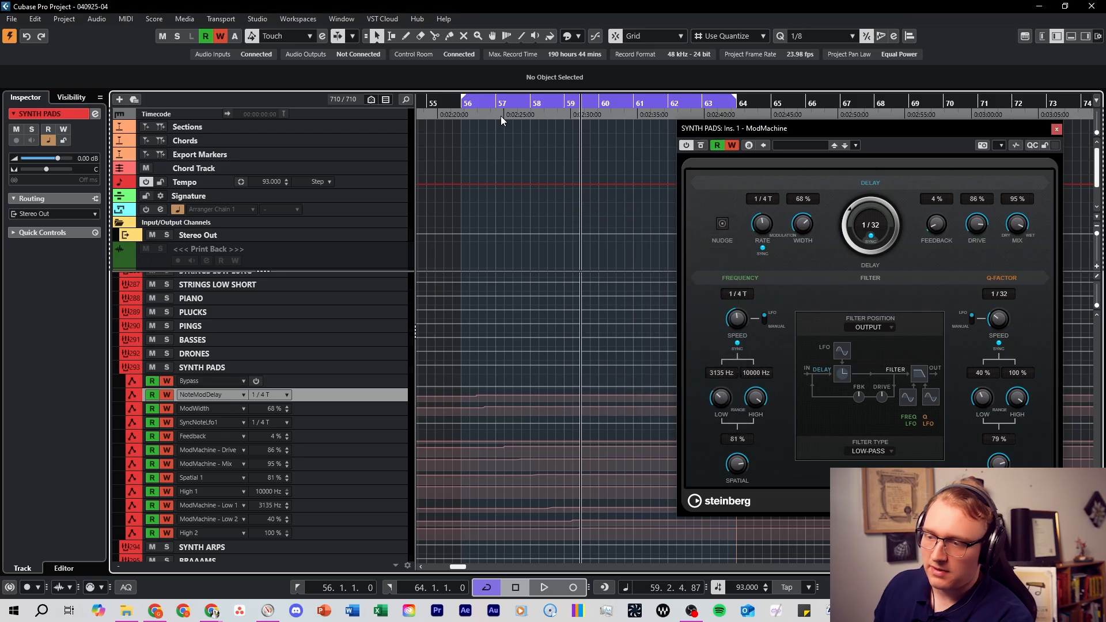
- During playback with Write on, set the filter Frequency Speed to 1/16 T
{"action": "left_click", "coordinate": [543, 587]}
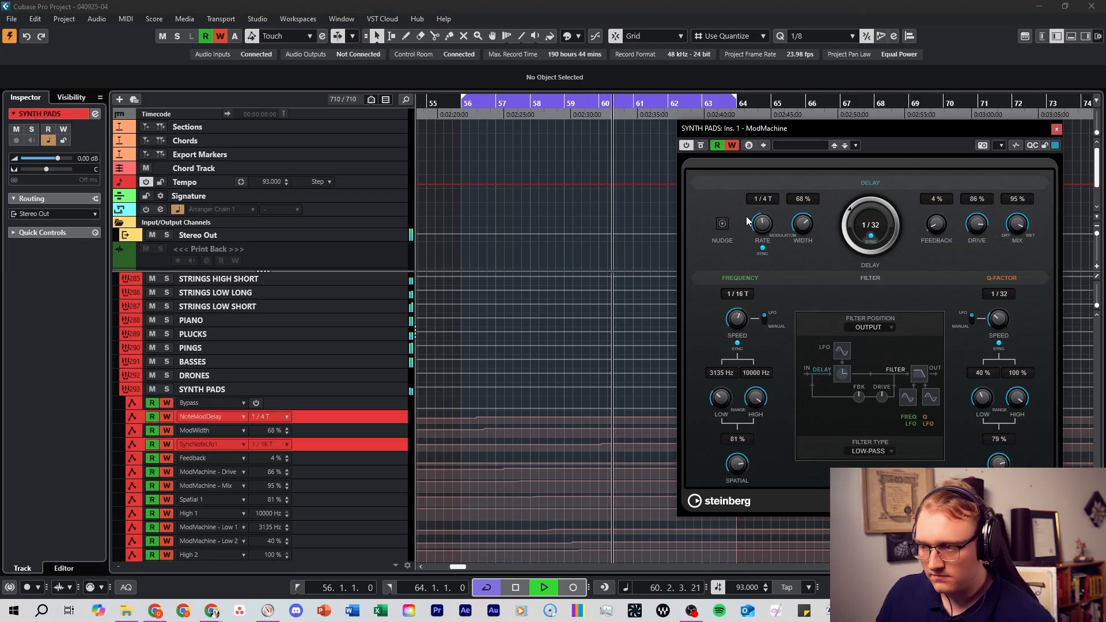
{"action": "left_click", "coordinate": [212, 416]}
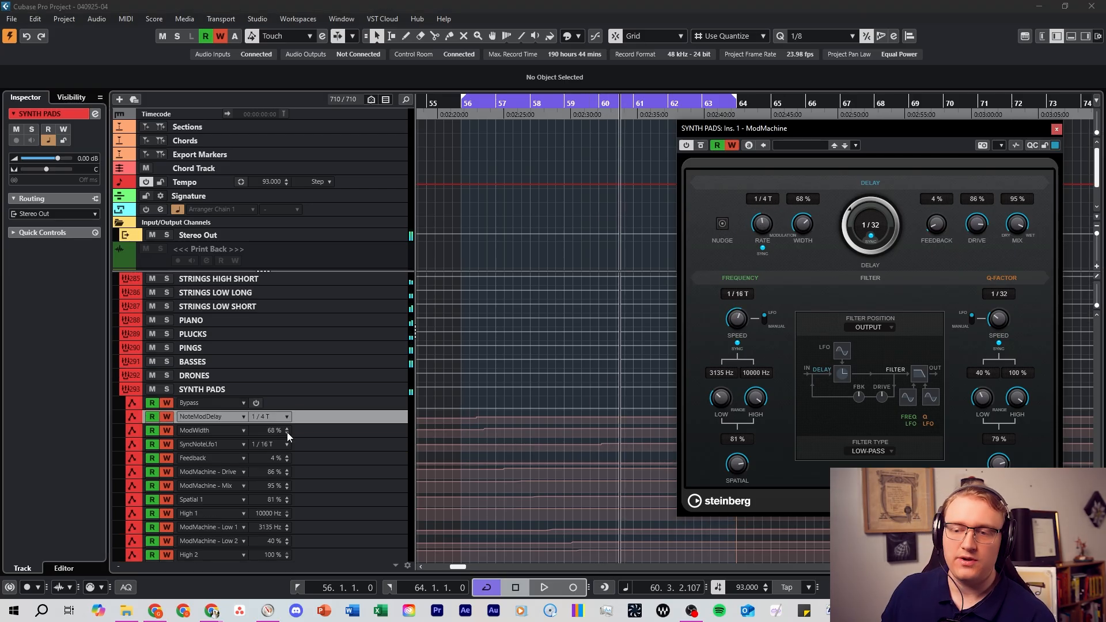